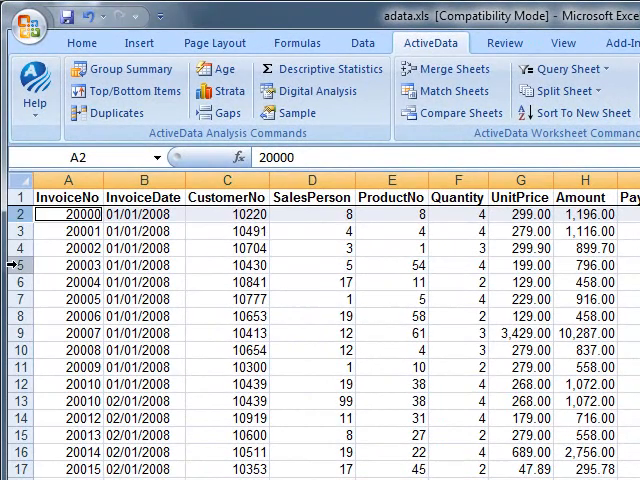
Step: Tag a selected invoice row by example, then mark another row directly in the Tags column
left_click(68, 350)
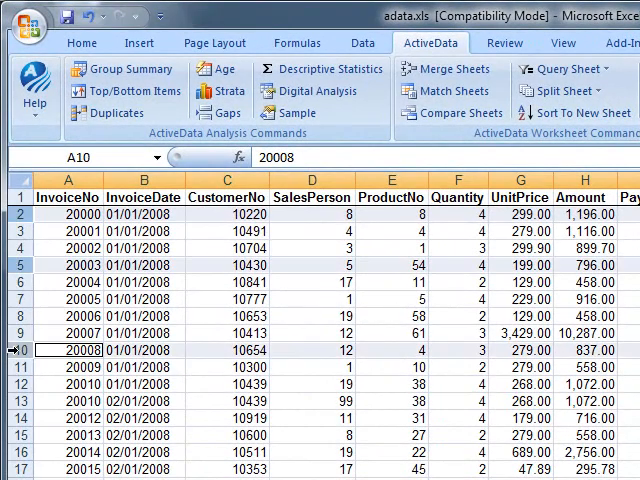
left_click(290, 68)
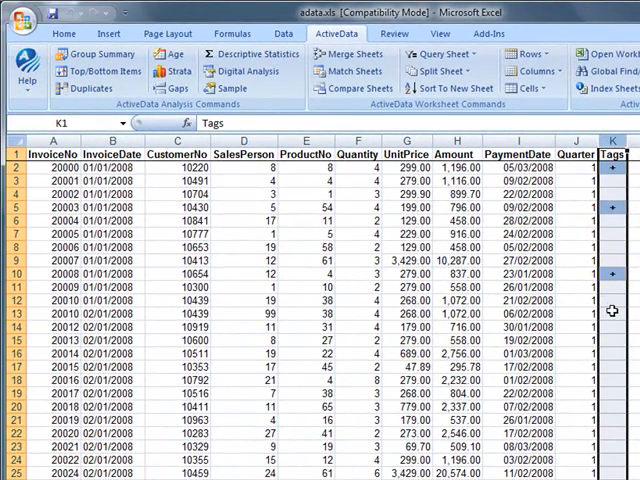
scroll("down", 3)
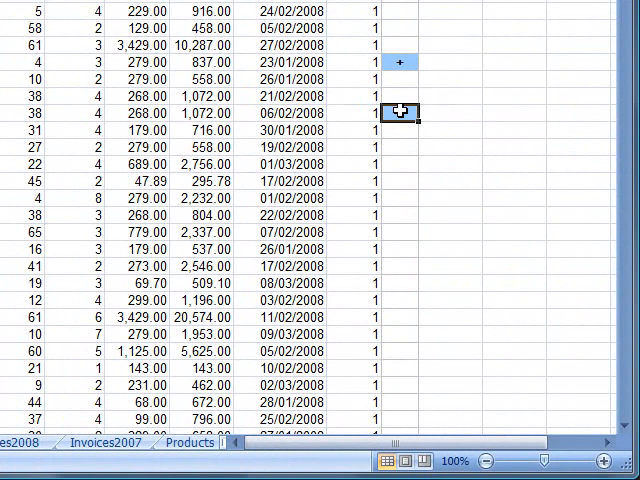
left_click(400, 164)
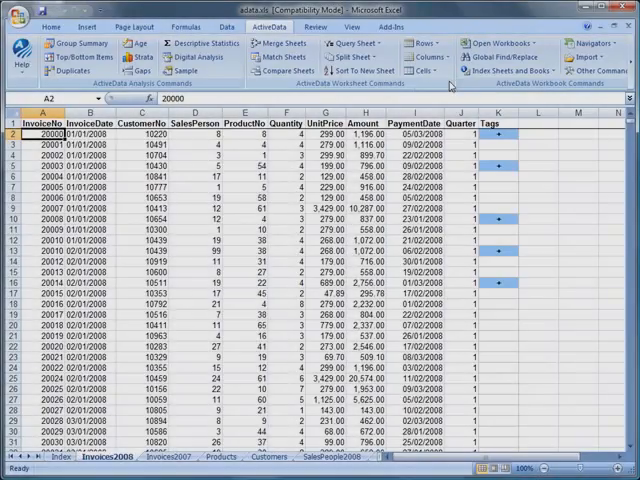
Step: Bring up the ActiveData Rows commands to clear the invoice row tags
left_click(294, 68)
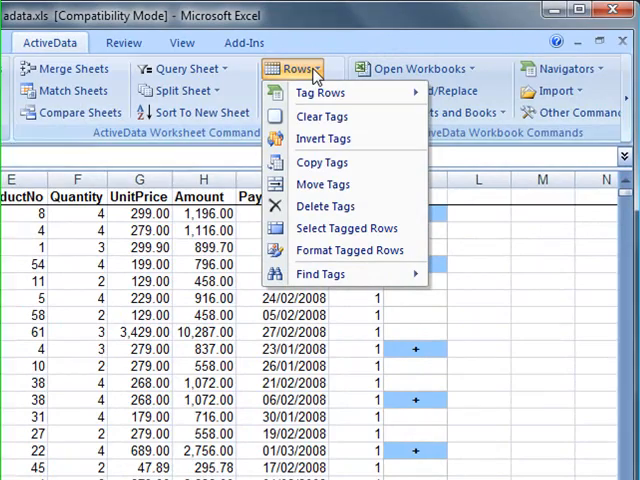
mouse_move(324, 138)
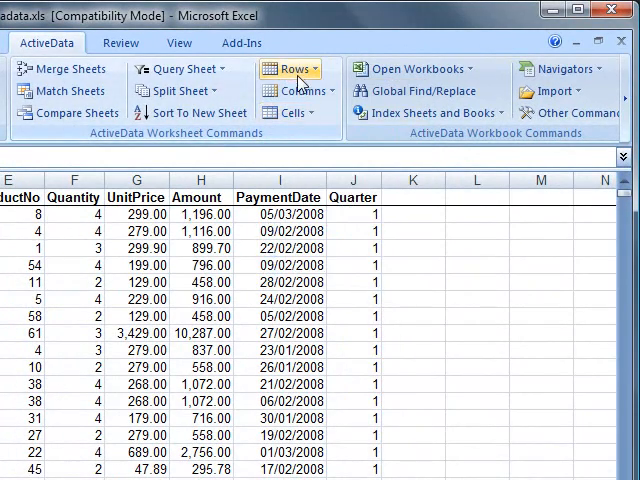
Step: Tag rows by column value where ProductNo = 1 and apply it
left_click(290, 68)
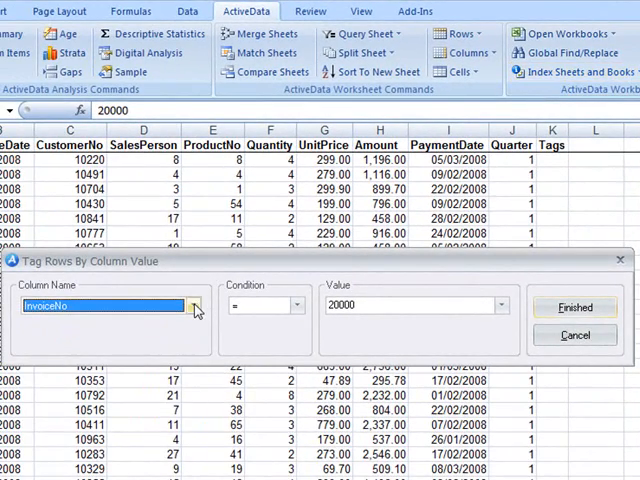
left_click(194, 304)
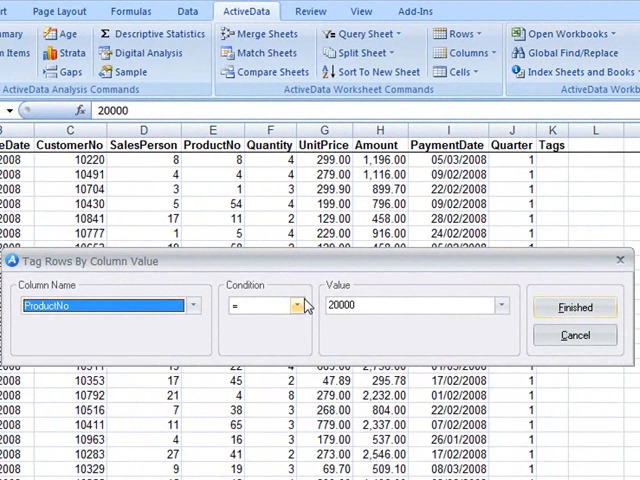
left_click(296, 304)
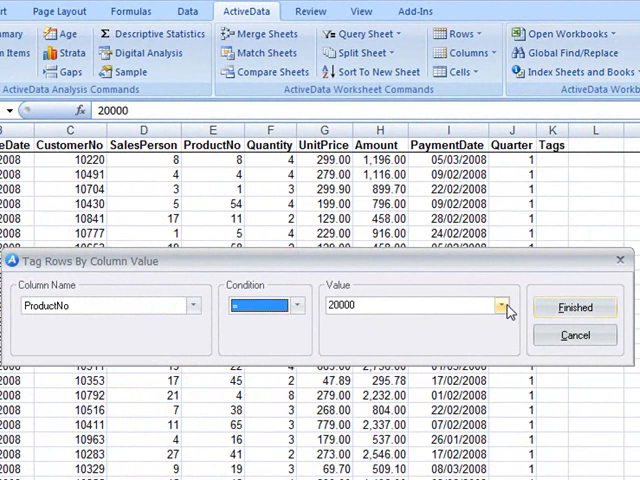
left_click(502, 304)
type("1")
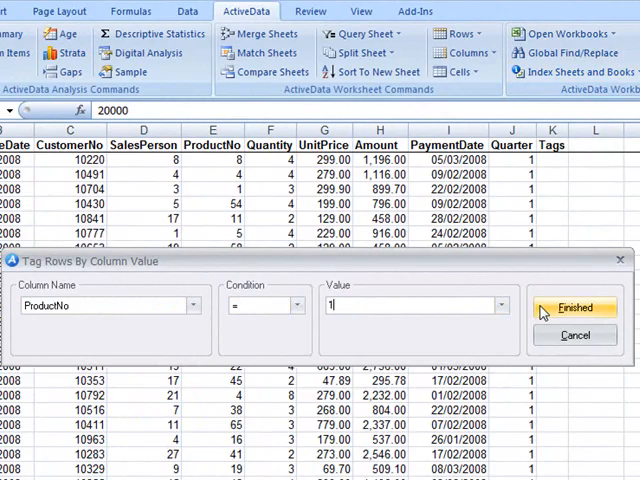
left_click(574, 308)
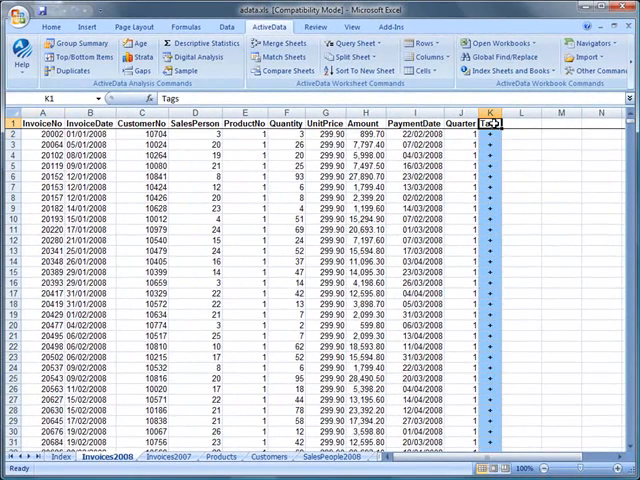
Step: Select the Tags column and then the ProductNo column on the invoice sheet
left_click(490, 122)
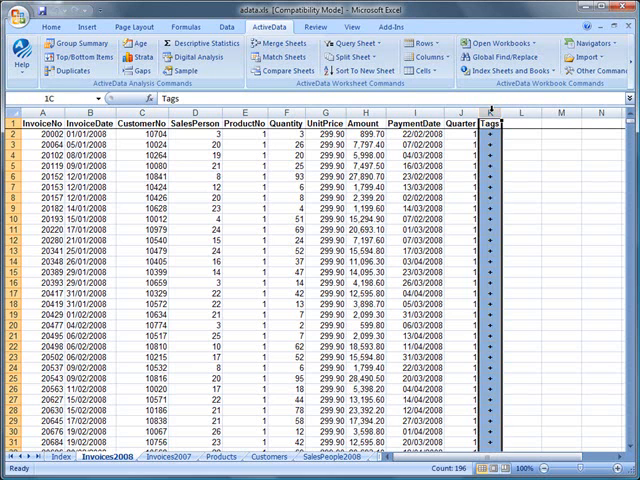
left_click(488, 128)
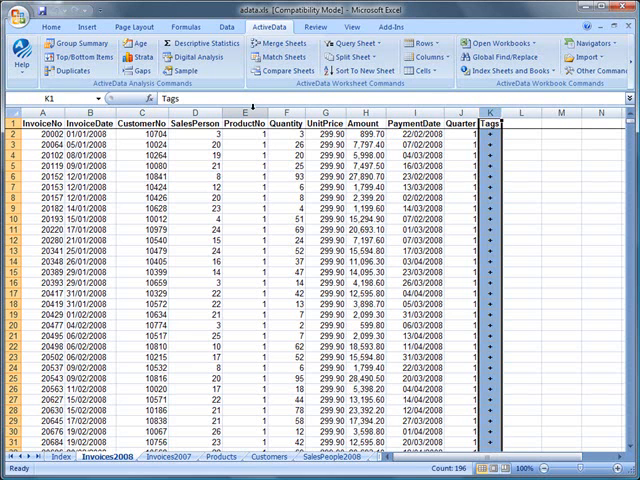
left_click(236, 112)
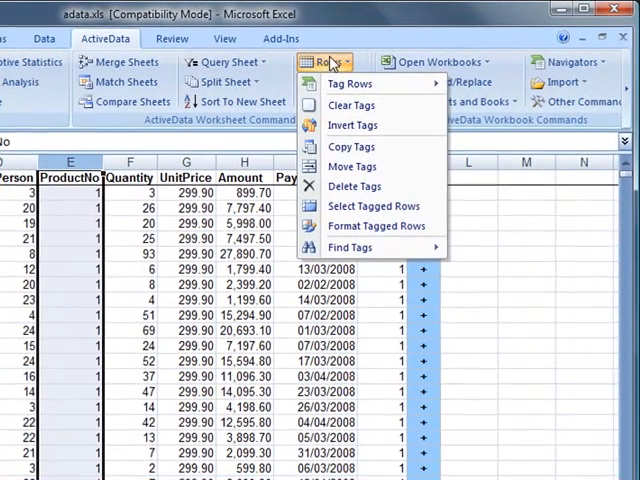
mouse_move(352, 166)
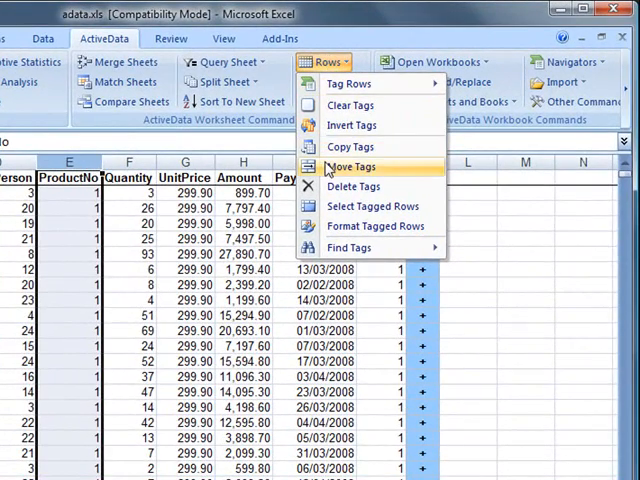
Step: Move the tagged rows to a new output worksheet named for the product
left_click(352, 166)
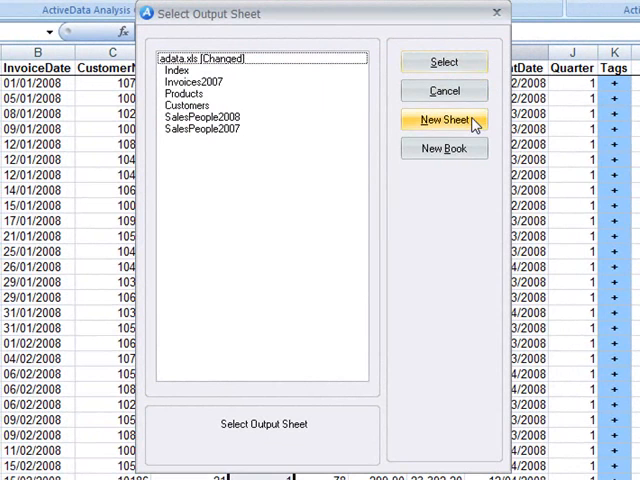
left_click(444, 120)
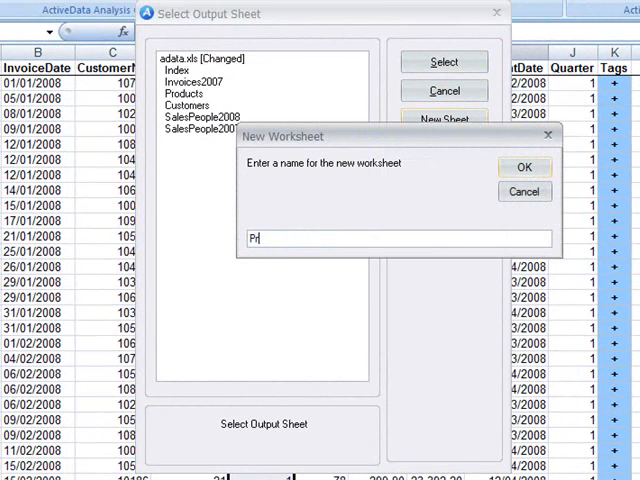
type("oduct")
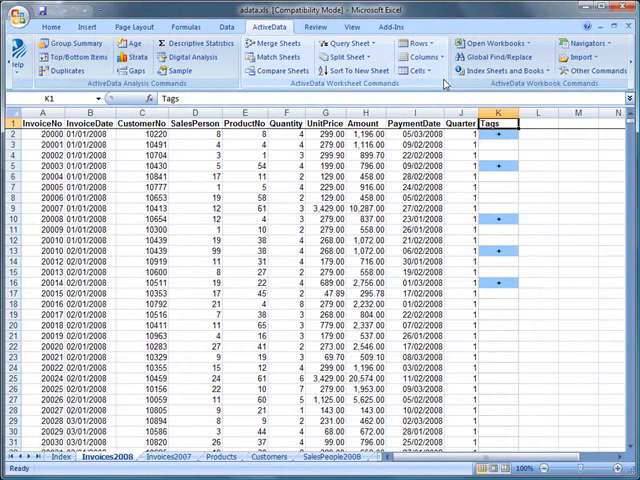
left_click(336, 58)
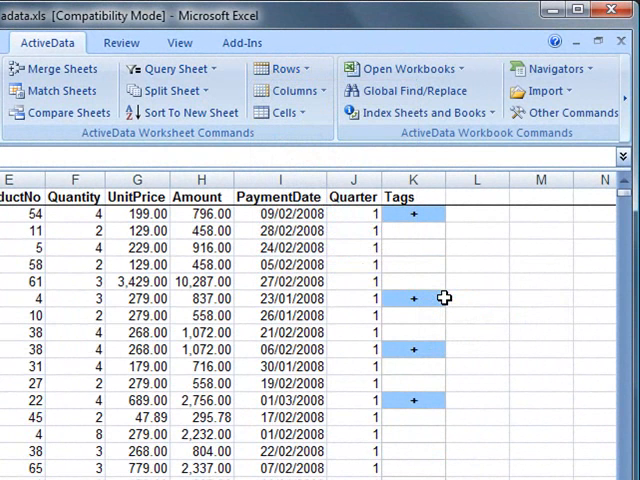
Step: Find the last tagged invoice row, then jump back to the first tagged row
left_click(284, 68)
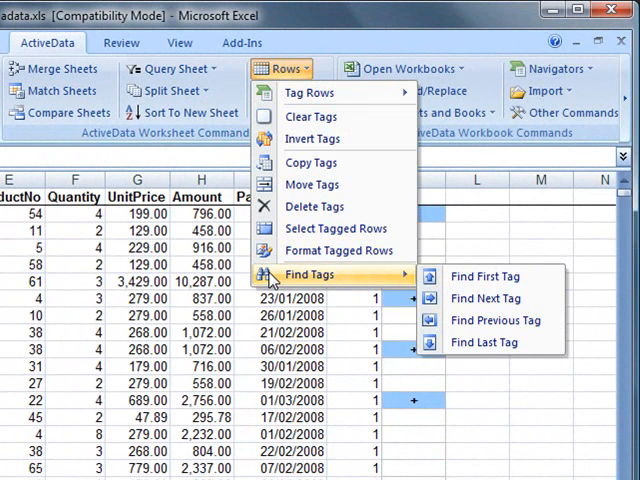
mouse_move(484, 342)
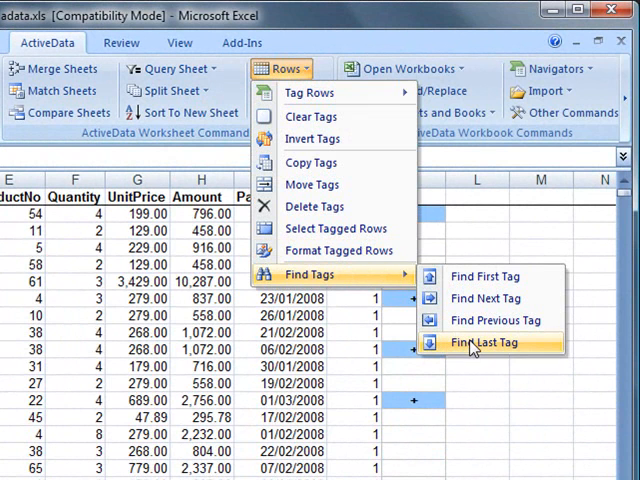
left_click(488, 342)
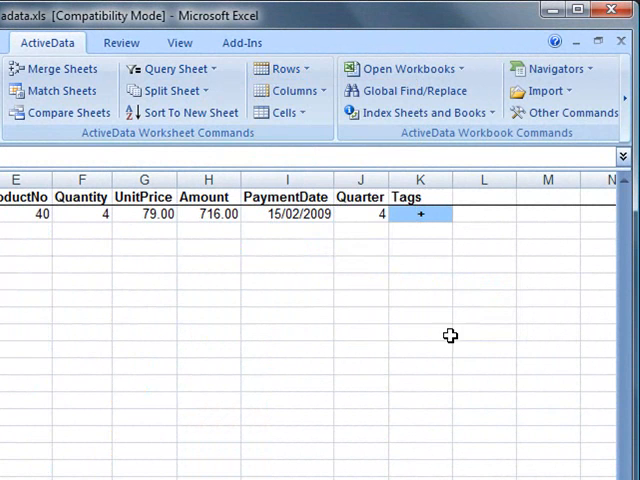
left_click(284, 68)
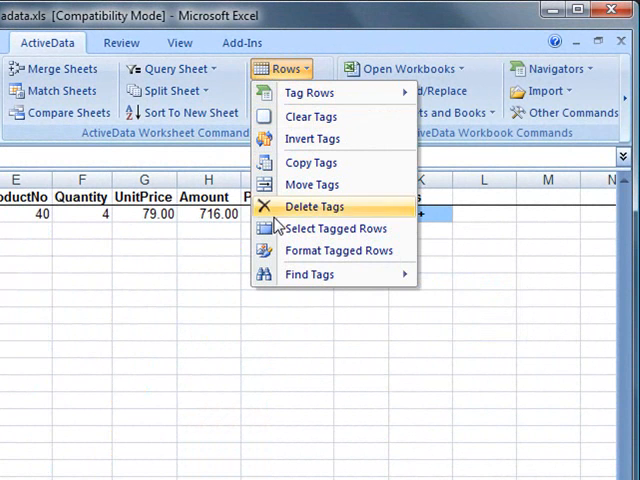
mouse_move(310, 274)
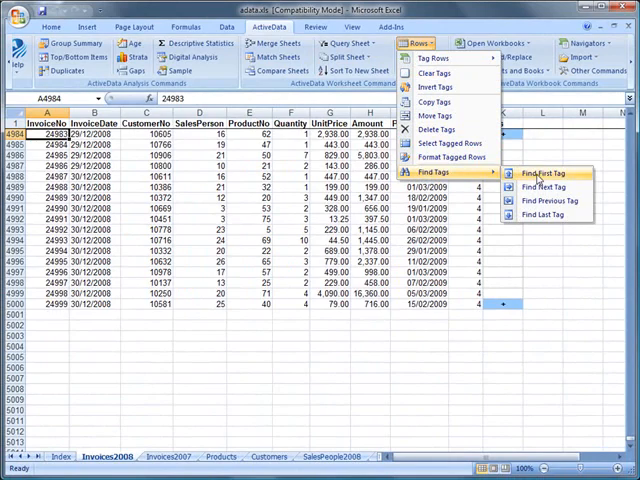
left_click(540, 172)
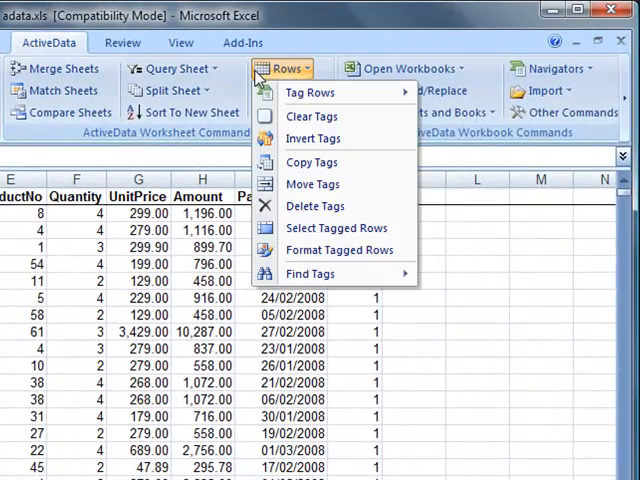
mouse_move(312, 92)
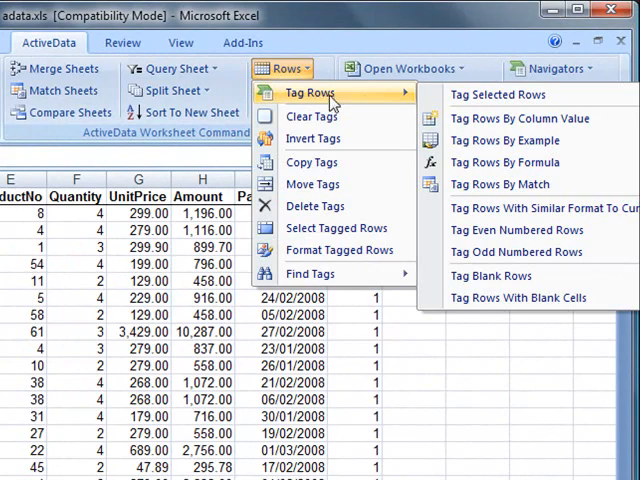
Step: Tag by example on InvoiceDate with Day Equals 31 and apply it
left_click(504, 140)
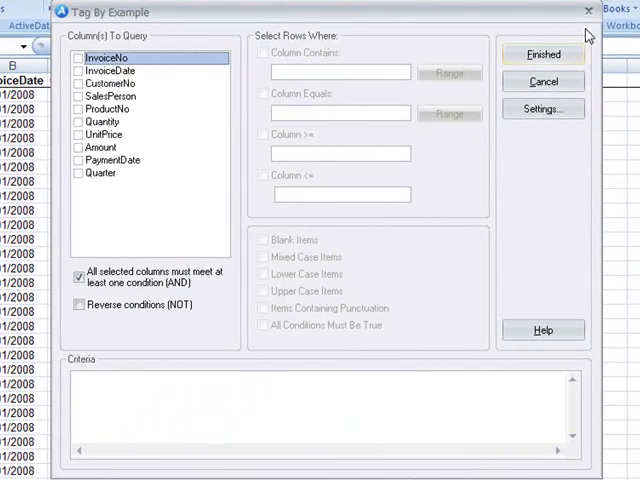
mouse_move(108, 84)
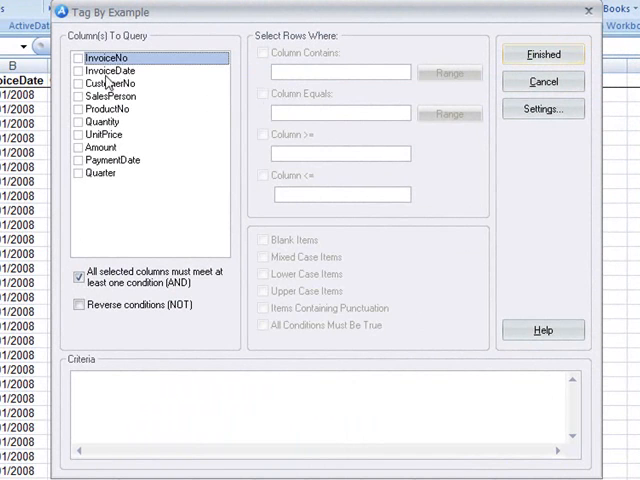
left_click(78, 72)
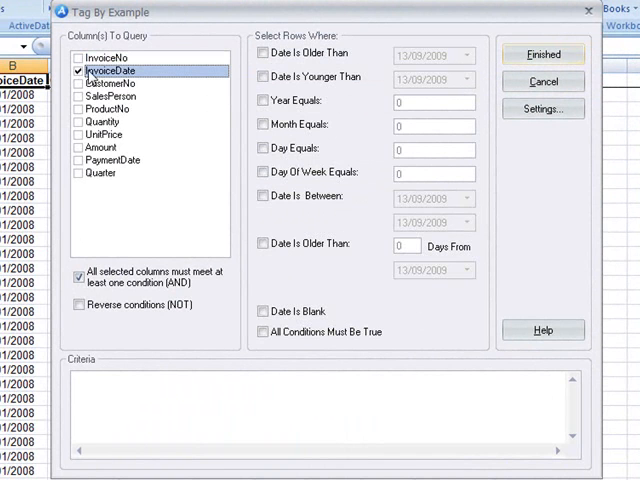
left_click(264, 148)
type("31")
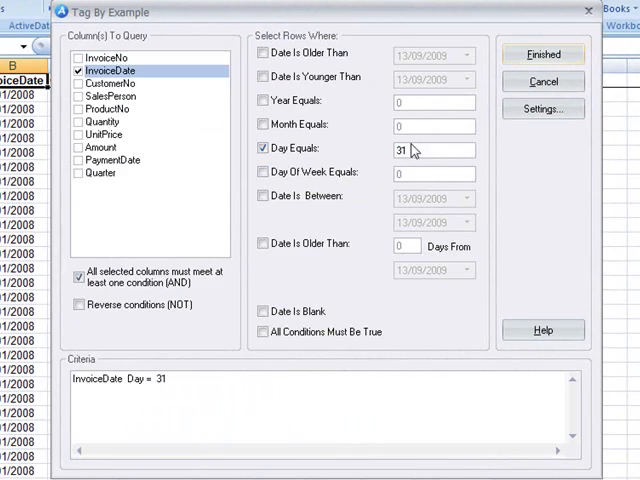
left_click(544, 54)
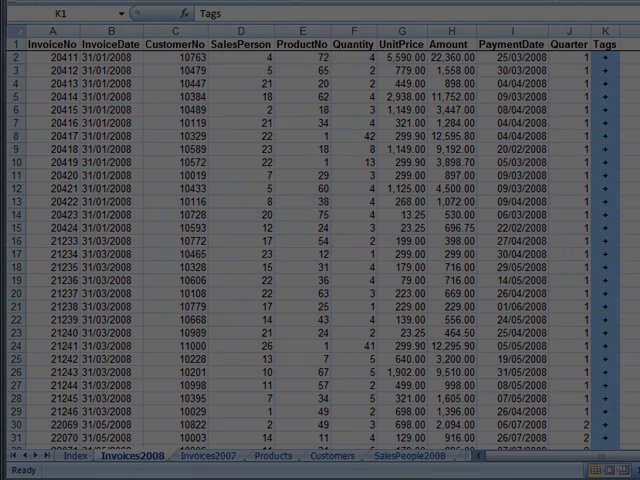
Step: Tag rows by formula using the Amount column (Amount >= 1000) and apply it
left_click(240, 28)
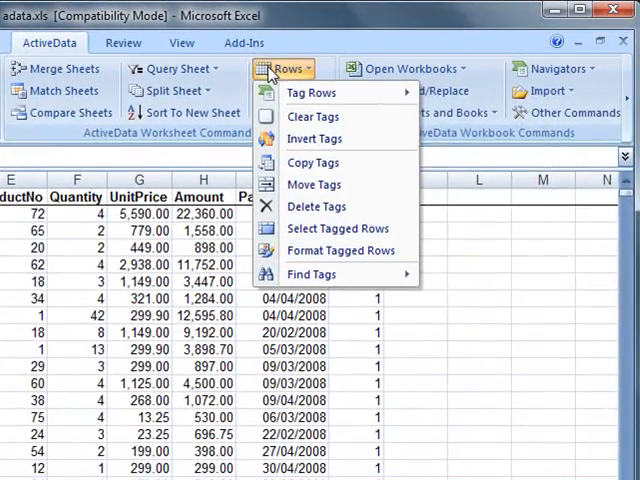
mouse_move(312, 92)
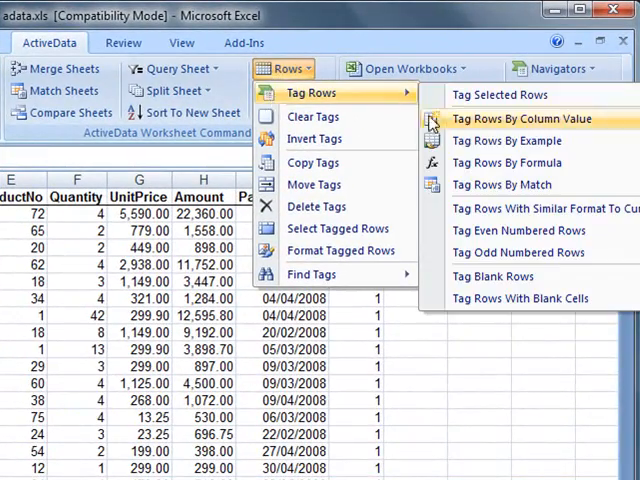
left_click(508, 162)
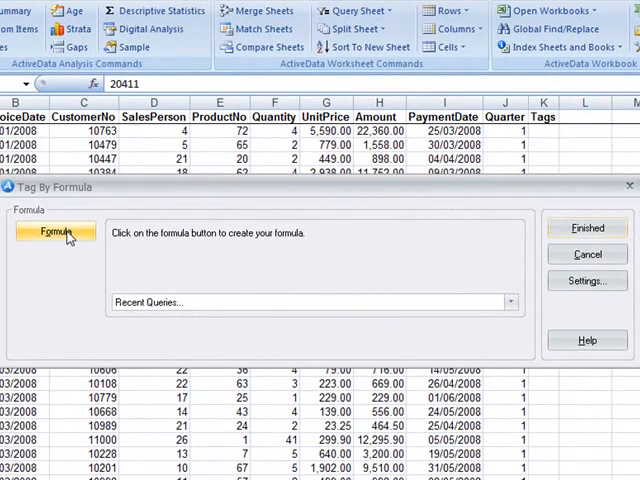
left_click(56, 232)
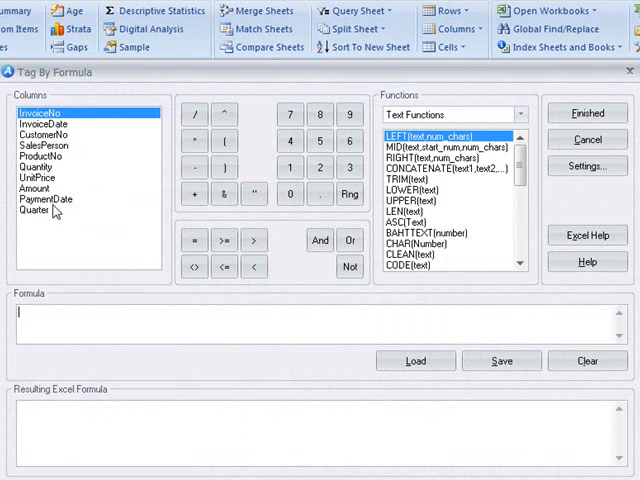
double_click(36, 188)
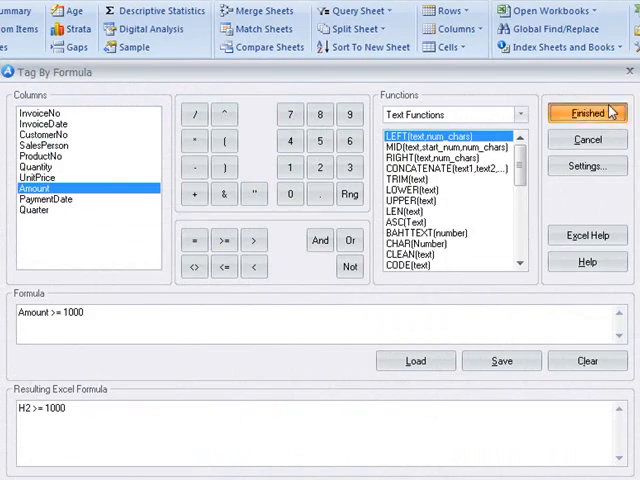
left_click(588, 112)
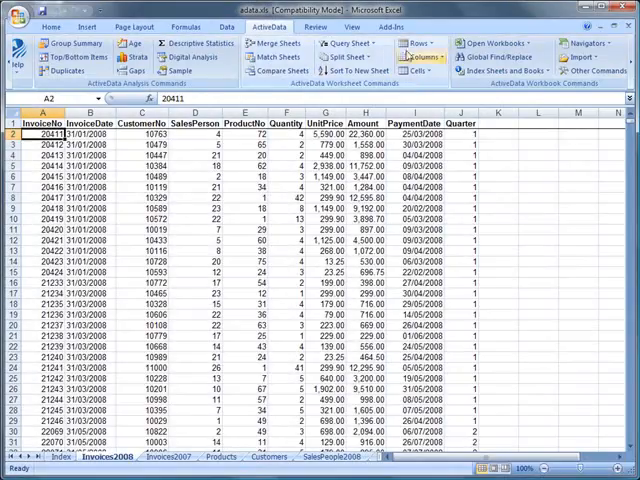
Step: Tag rows by match on ProductNo against the range Products!$A$2:$A$5
left_click(280, 68)
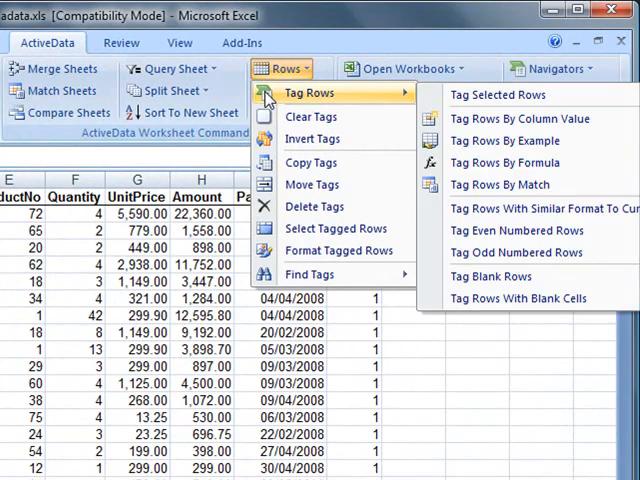
mouse_move(520, 184)
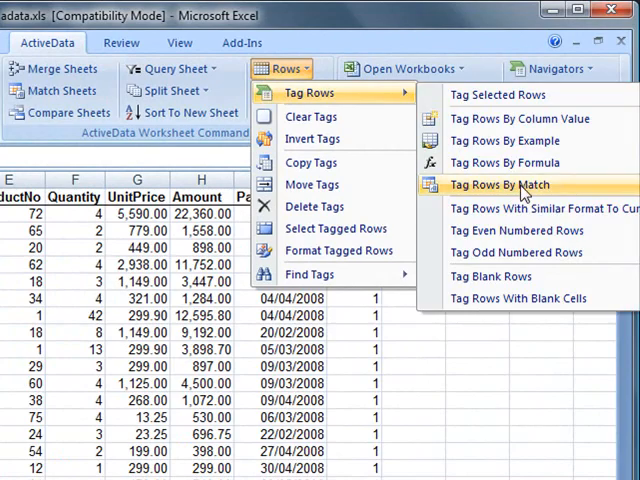
left_click(510, 184)
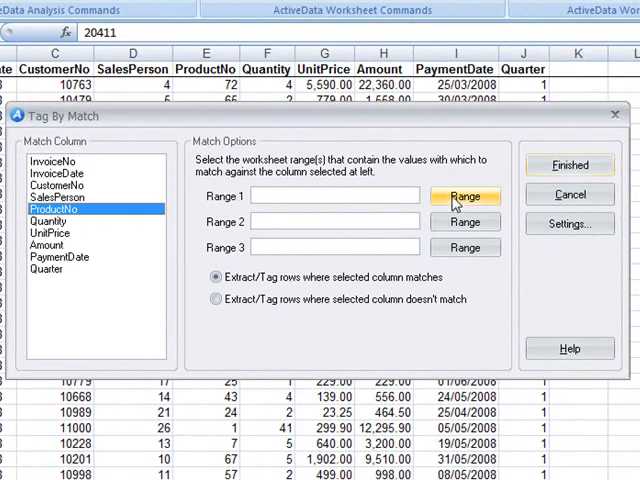
left_click(464, 196)
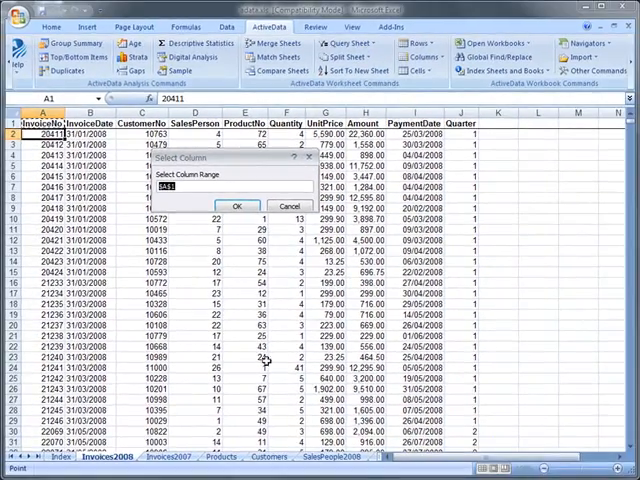
left_click(224, 460)
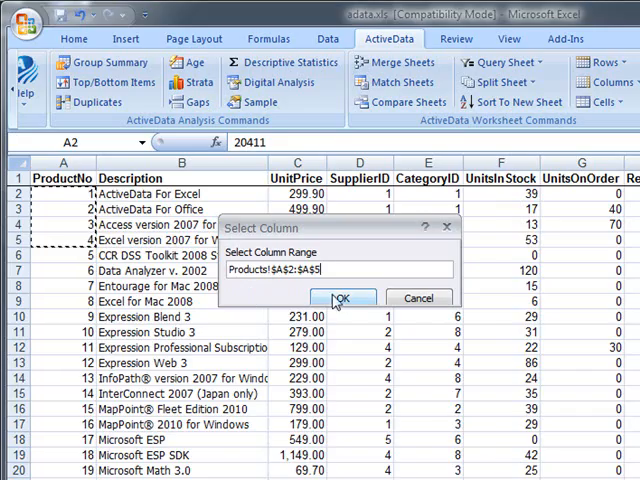
left_click(340, 298)
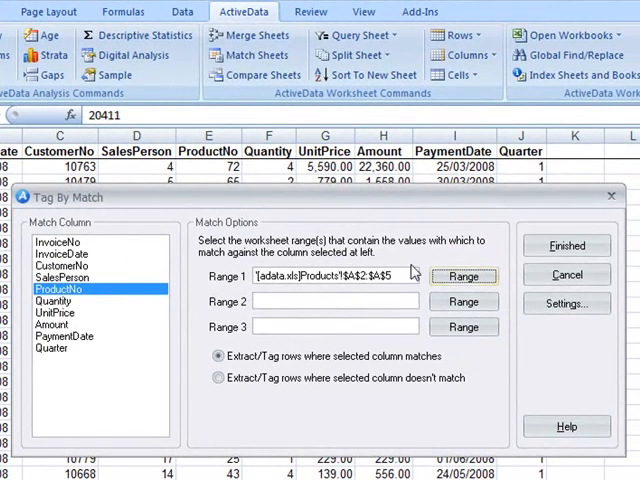
left_click(566, 244)
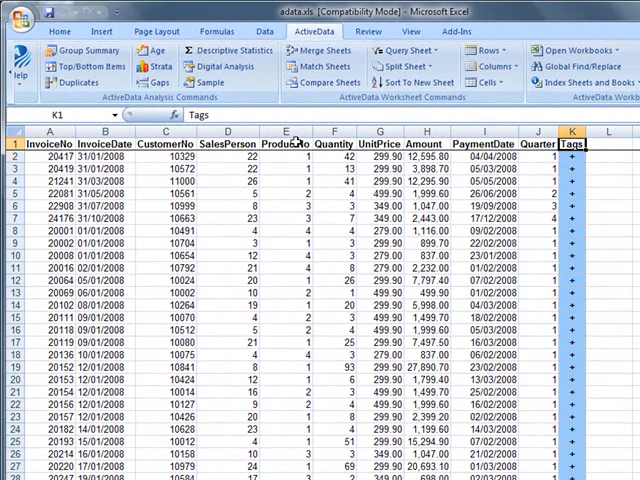
Step: Select the ProductNo column and bring up the row-tagging commands again
left_click(290, 132)
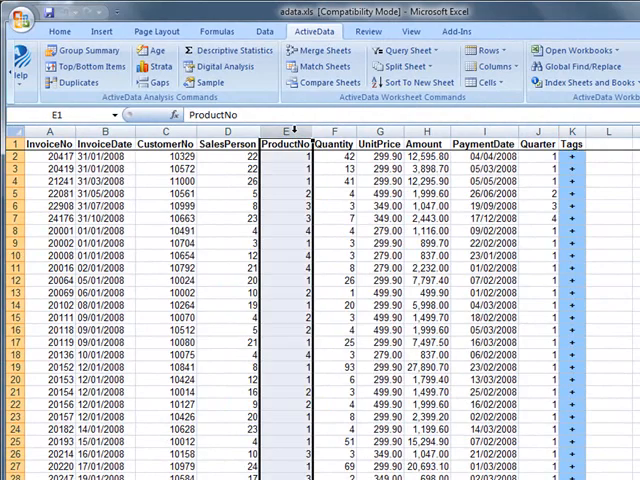
left_click(288, 68)
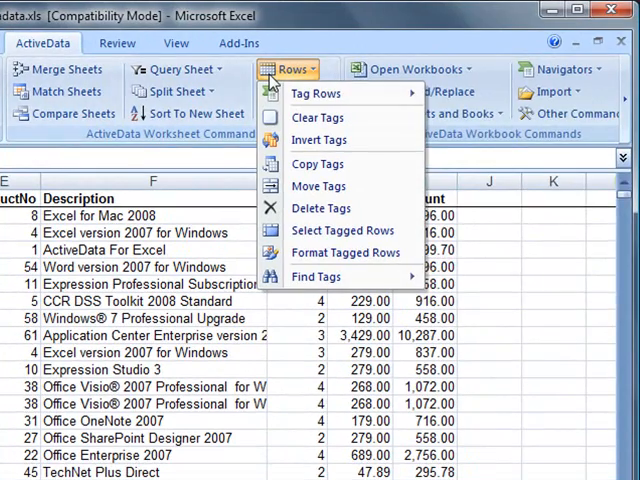
mouse_move(318, 92)
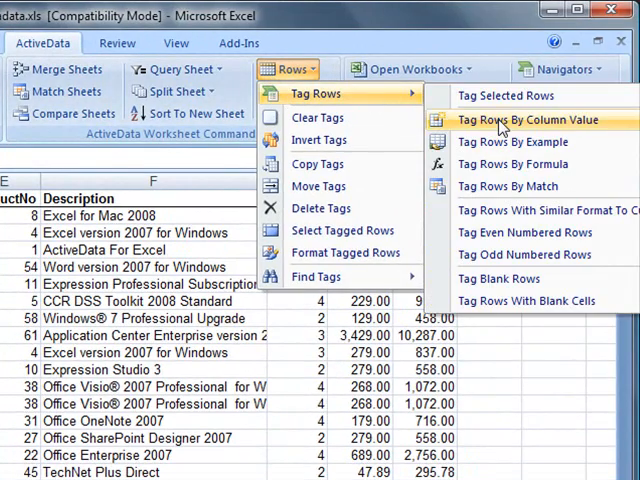
Step: Set a column-value rule where Description Contains 'Exc'
left_click(520, 120)
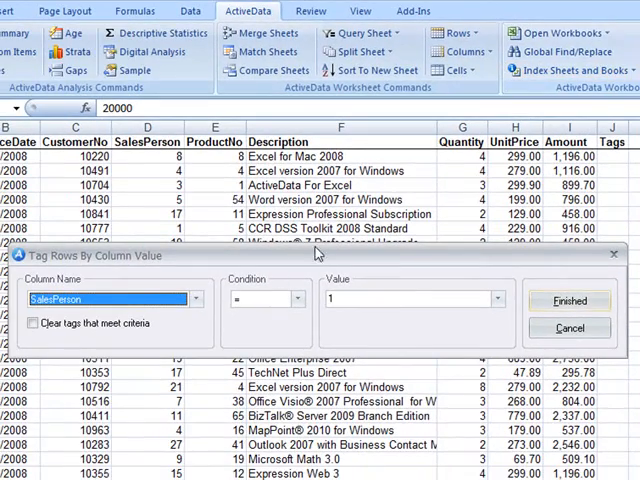
left_click(196, 300)
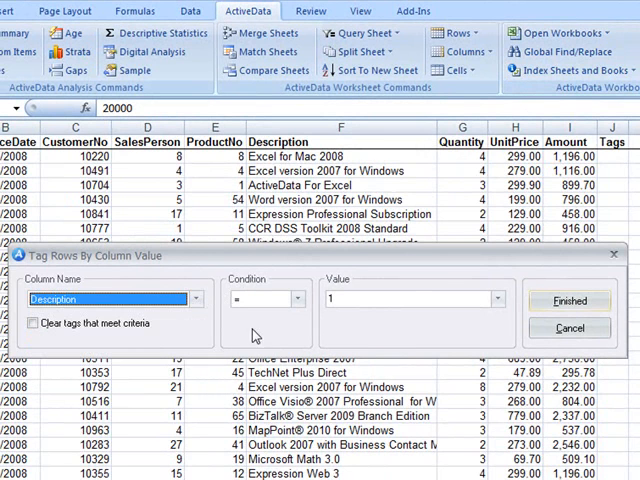
left_click(298, 300)
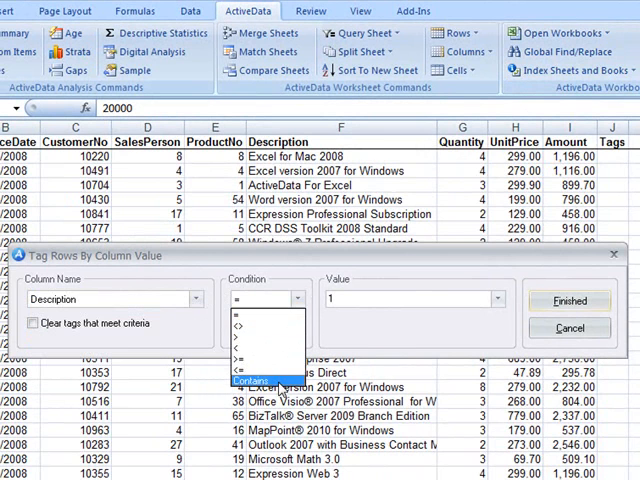
left_click(264, 378)
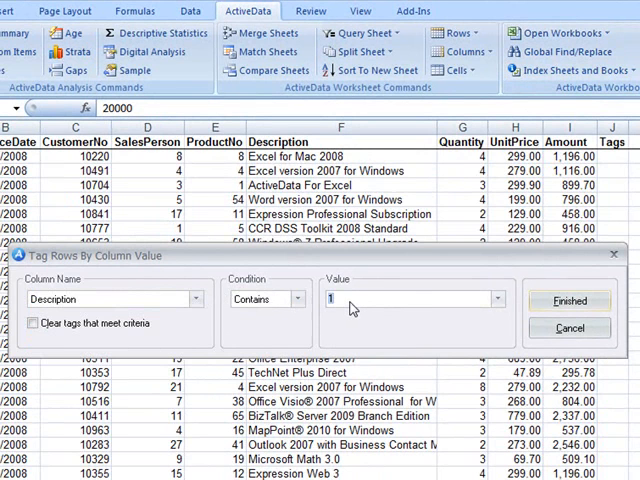
type("Exc")
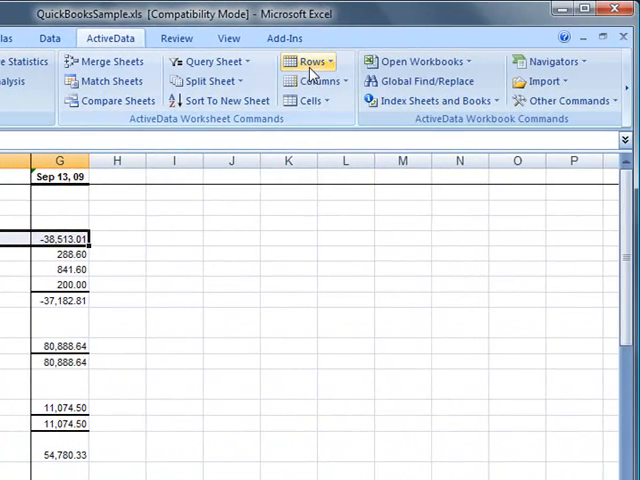
Step: Reach the ActiveData Tag Rows commands over QuickBooksSample.xls
left_click(308, 60)
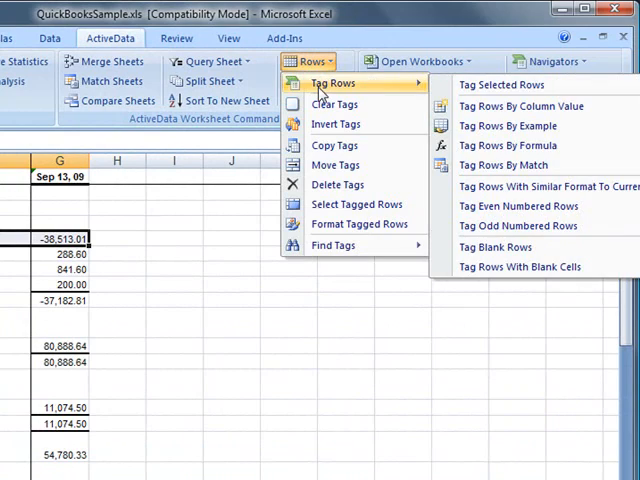